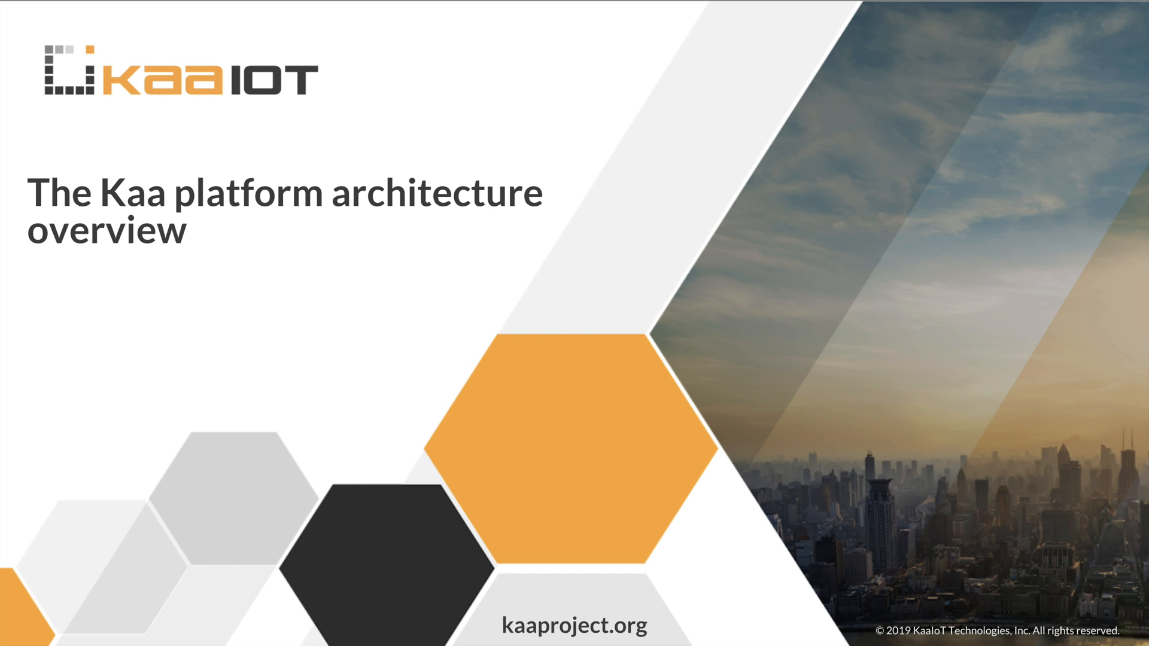
- Advance from the Kaa title slide to the Inter-service communication diagram with NATS and REST API
key("right")
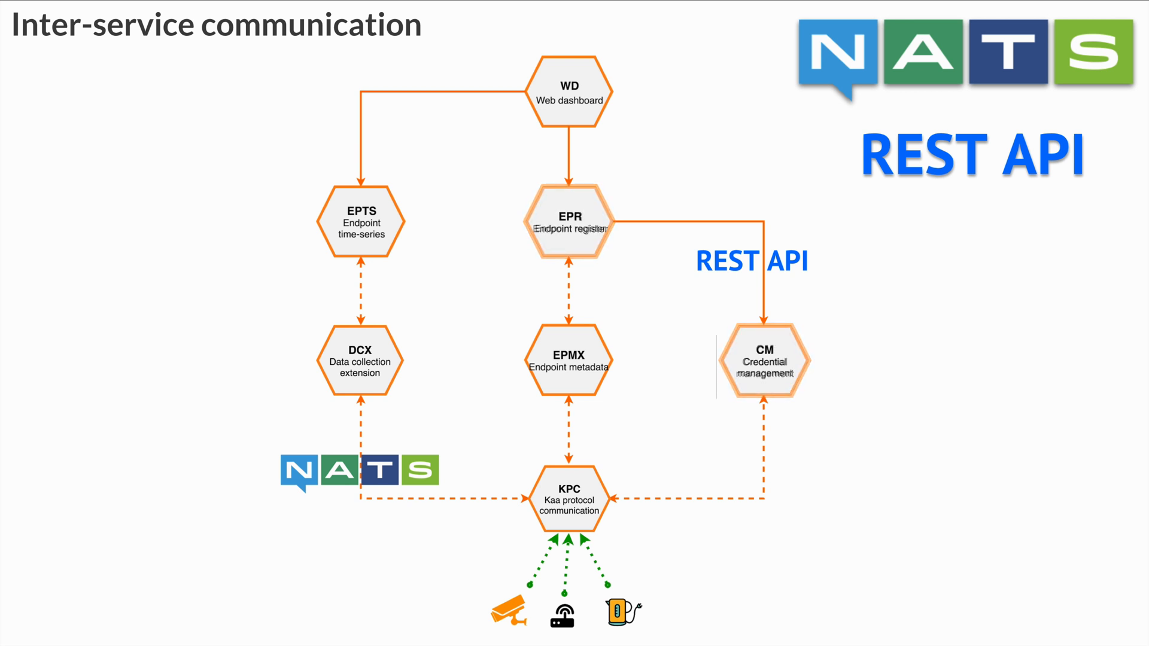
- Advance to the slide on different programming languages tagging services with Java, JavaScript and Go
key("Right")
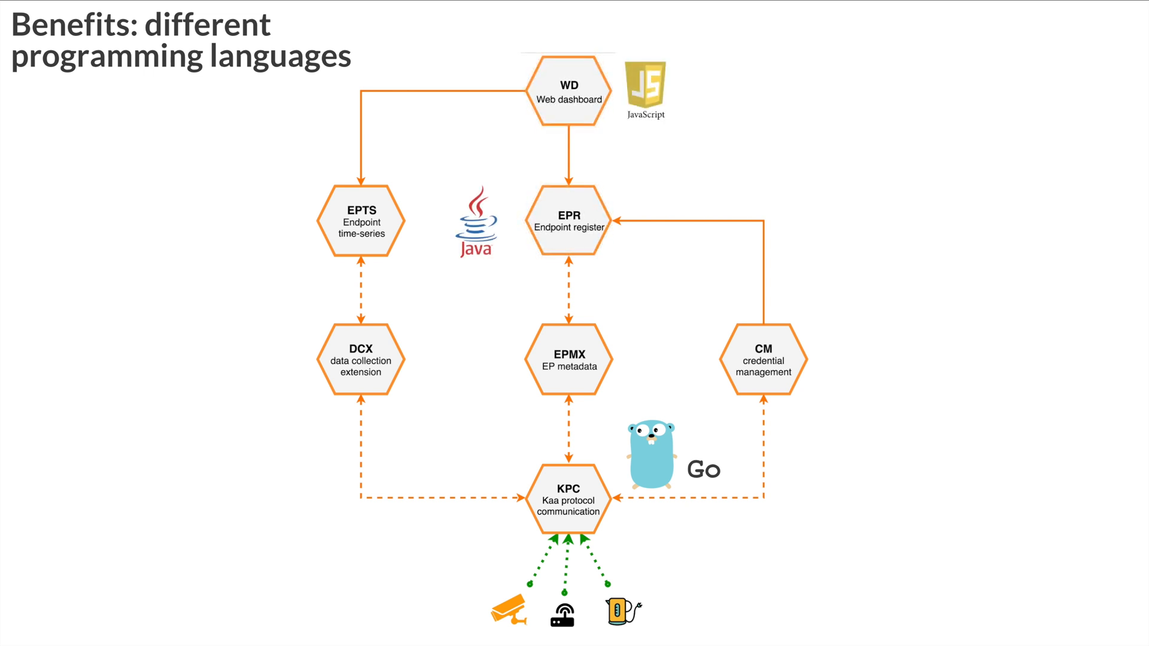
- Advance through the flexible composition slide to 'What is microservice in Kaa terms?' with the DCX extension
key("Right")
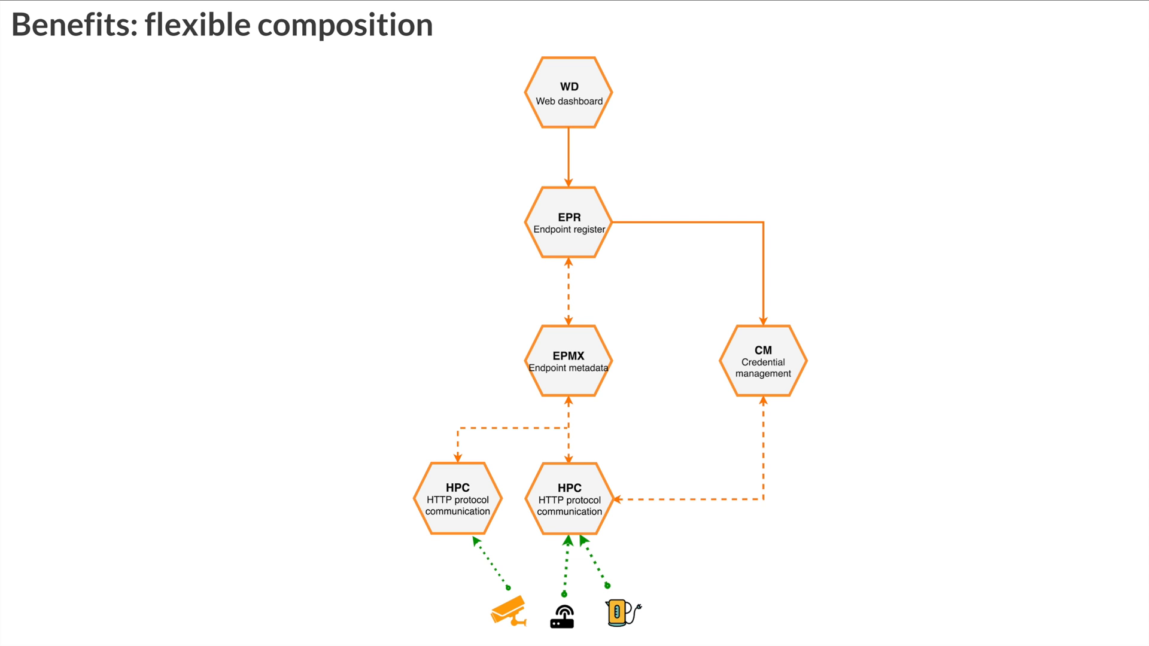
key("Right")
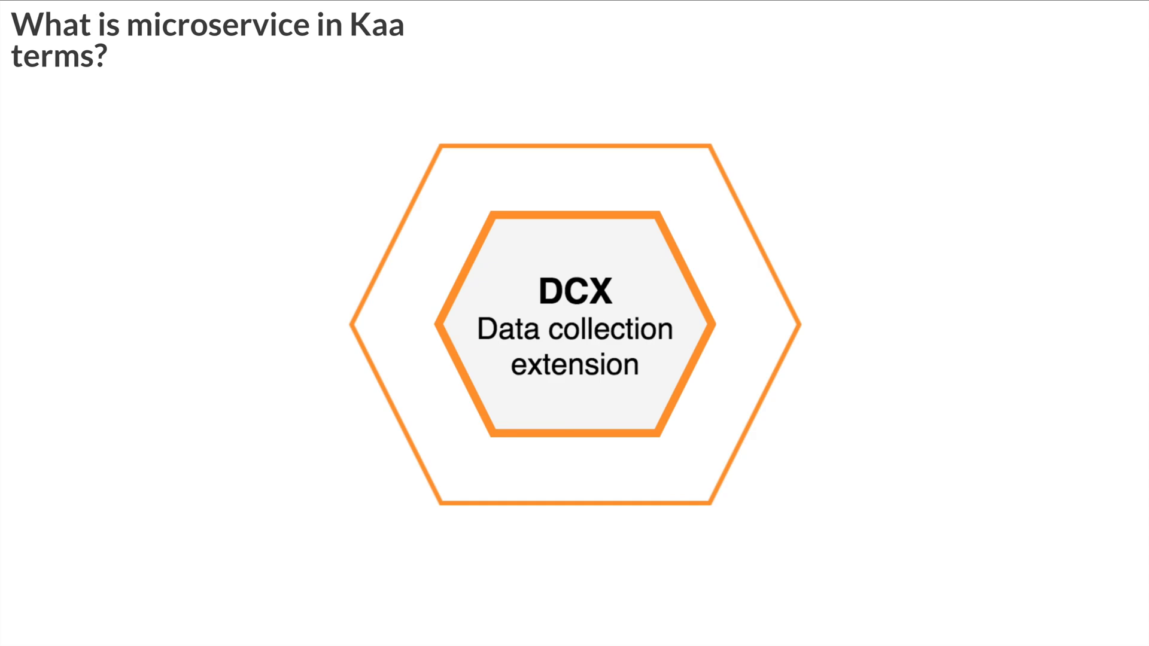